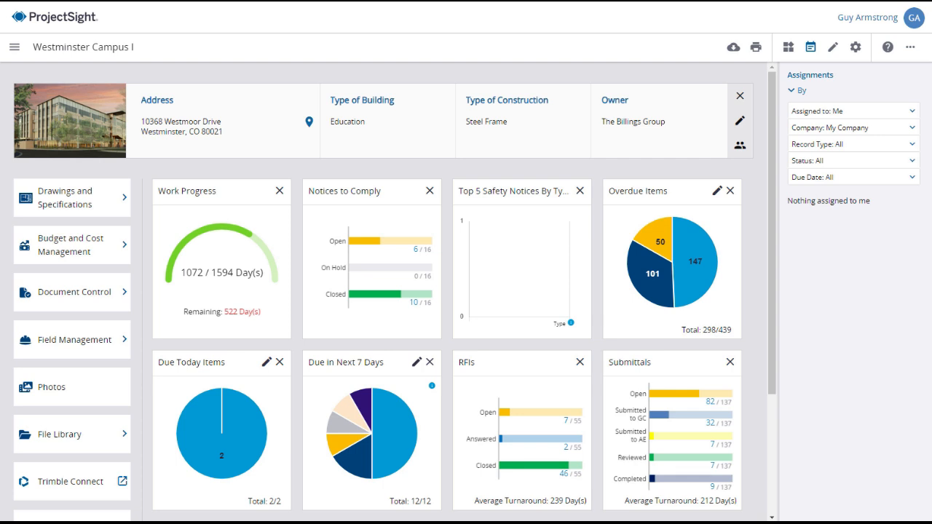
mouse_move(70, 244)
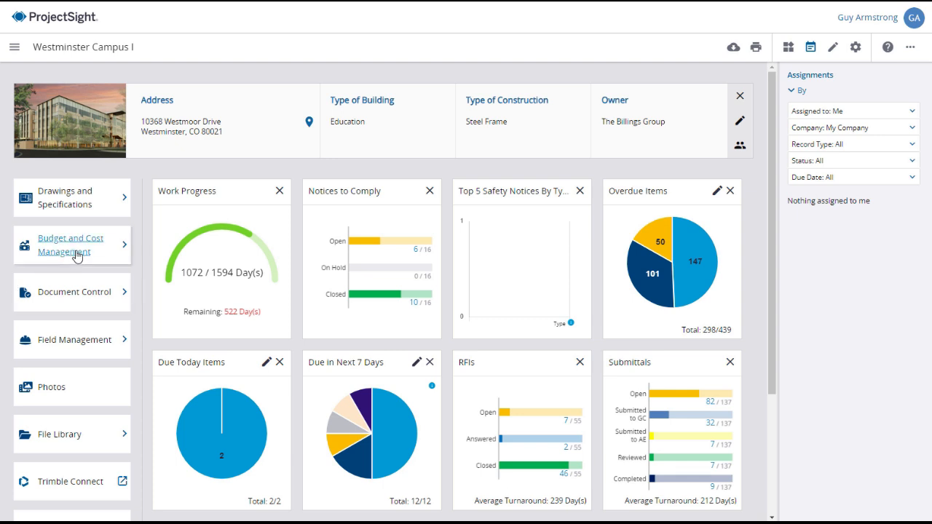
Open the Subcontract Change Orders log under Budget and Cost Management for Westminster Campus I.
click(70, 244)
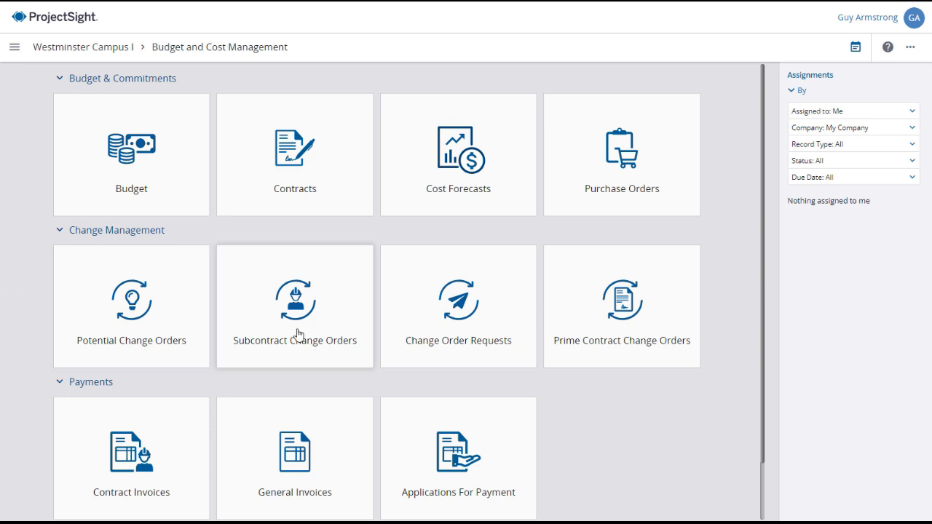
click(294, 305)
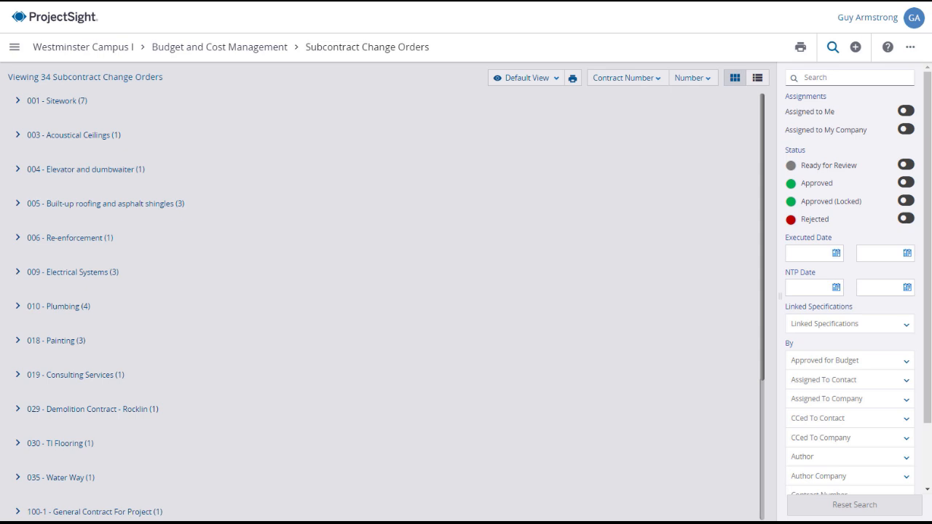
mouse_move(686, 141)
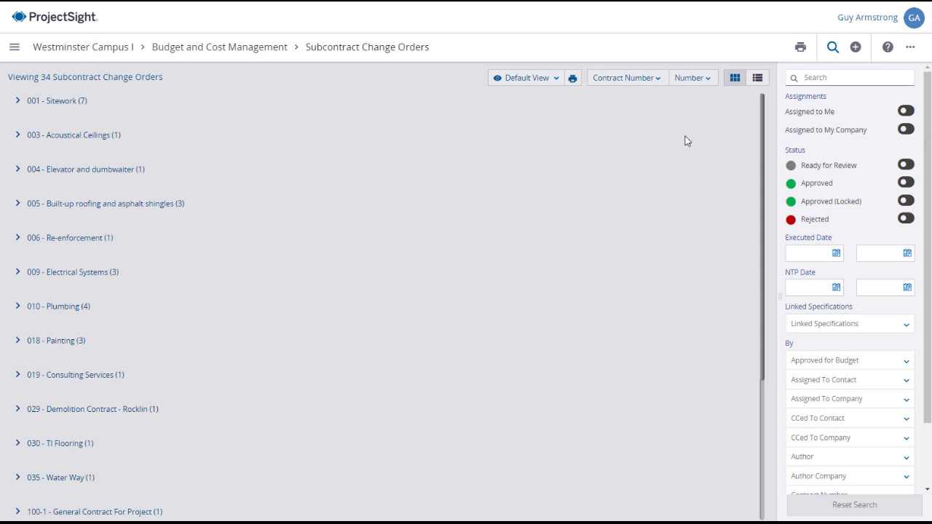
click(690, 77)
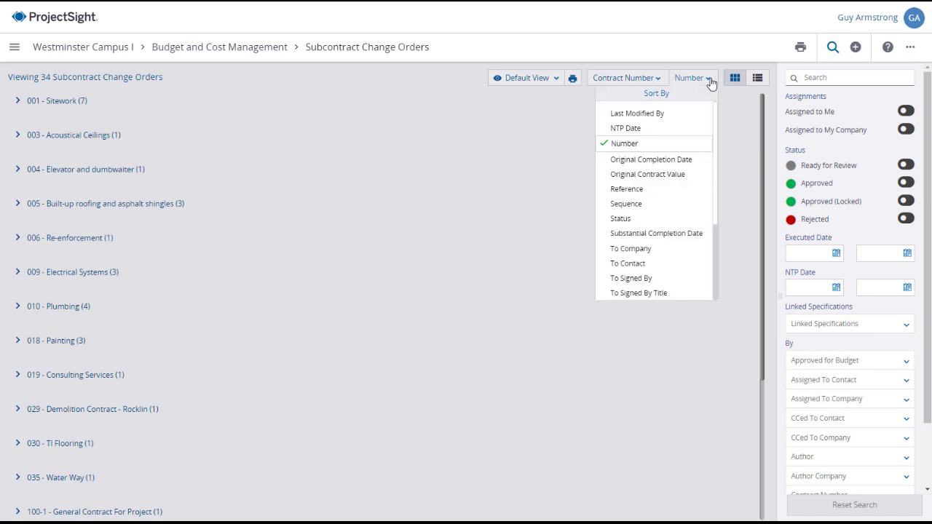
click(624, 78)
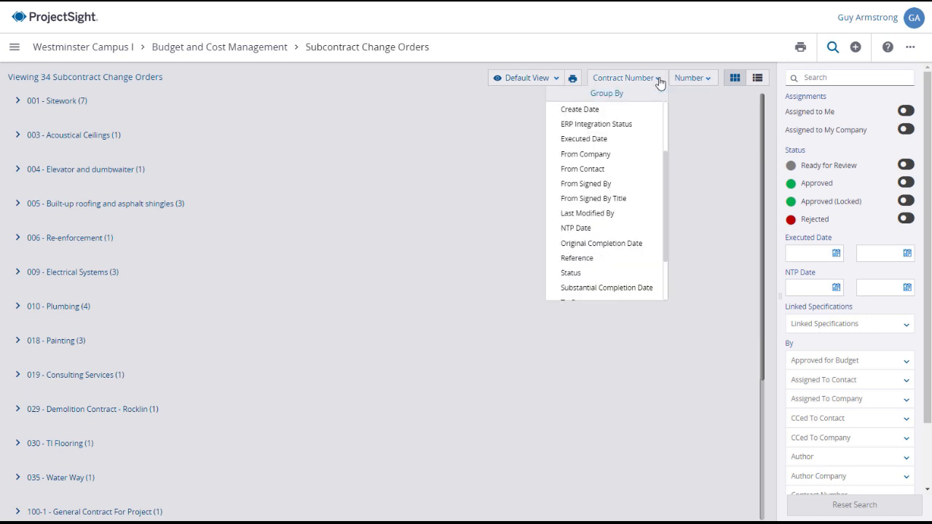
scroll(down, 3)
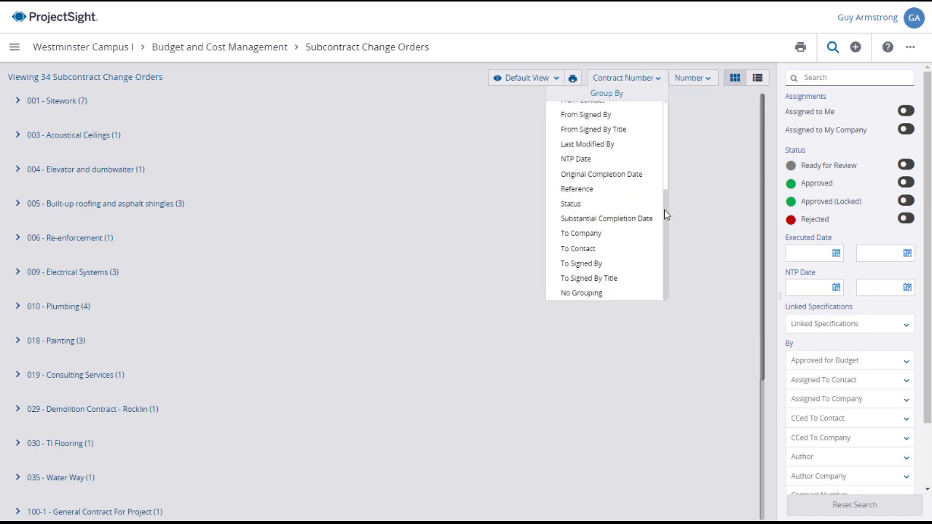
scroll(up, 3)
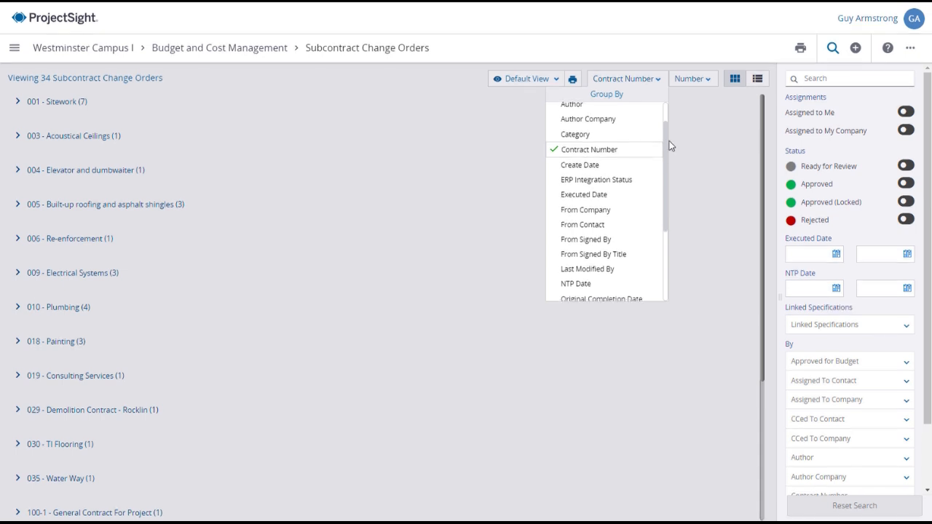
click(522, 79)
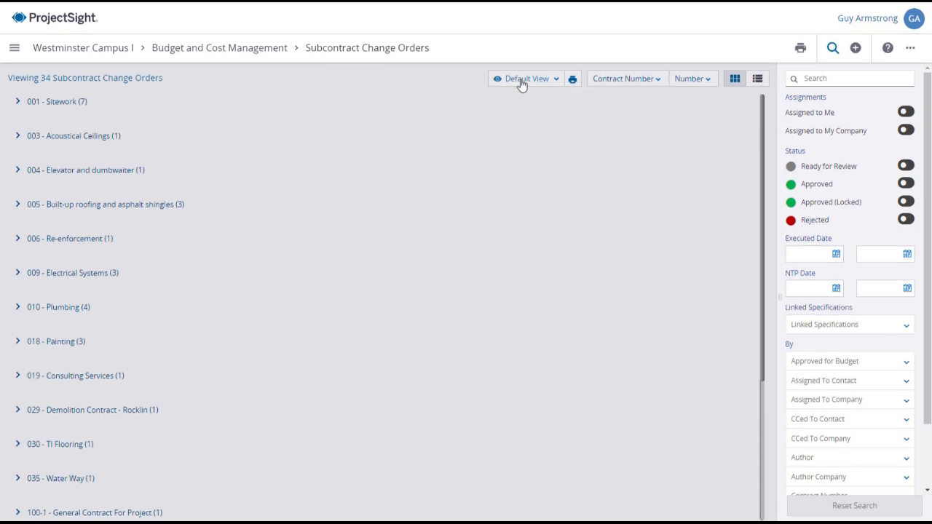
click(523, 78)
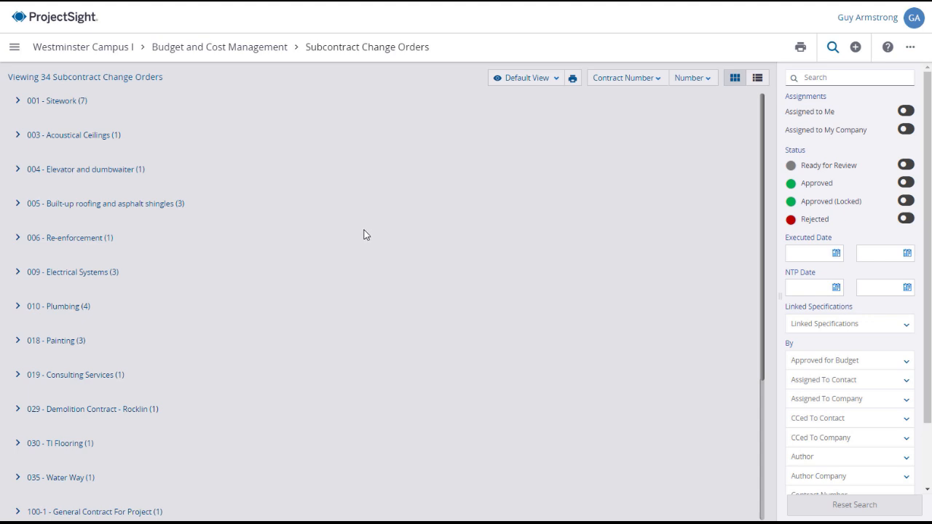
click(18, 271)
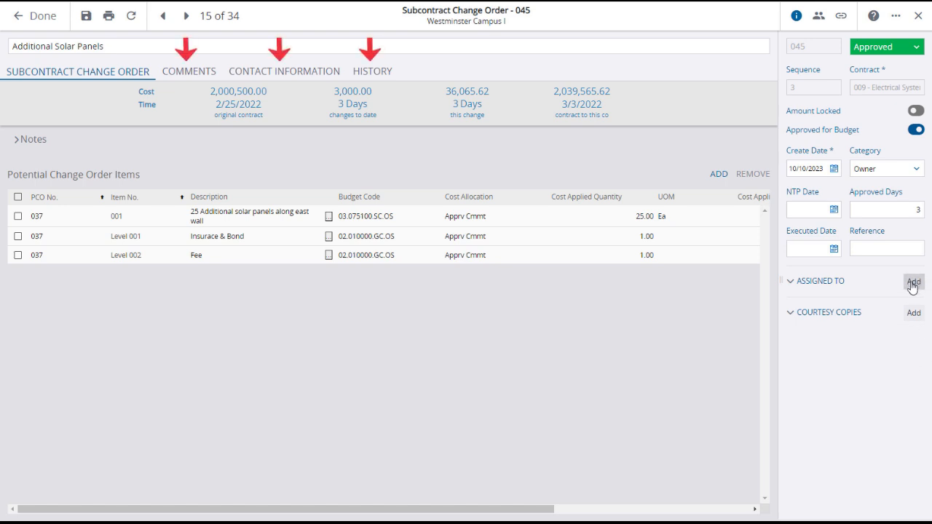
click(912, 282)
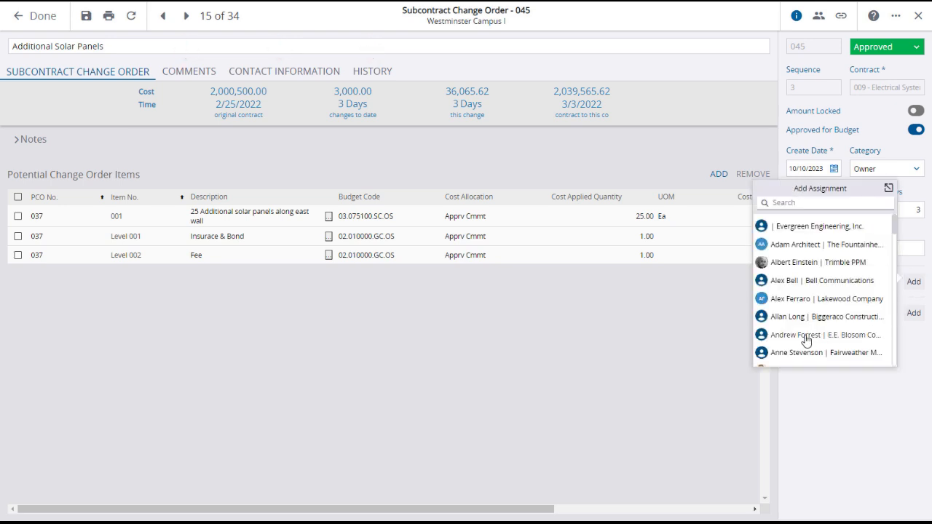
click(794, 334)
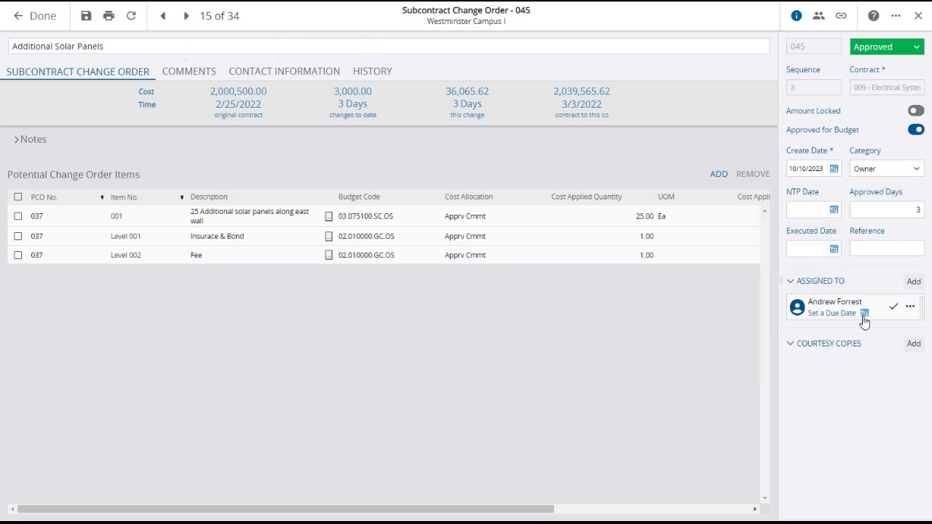
click(864, 313)
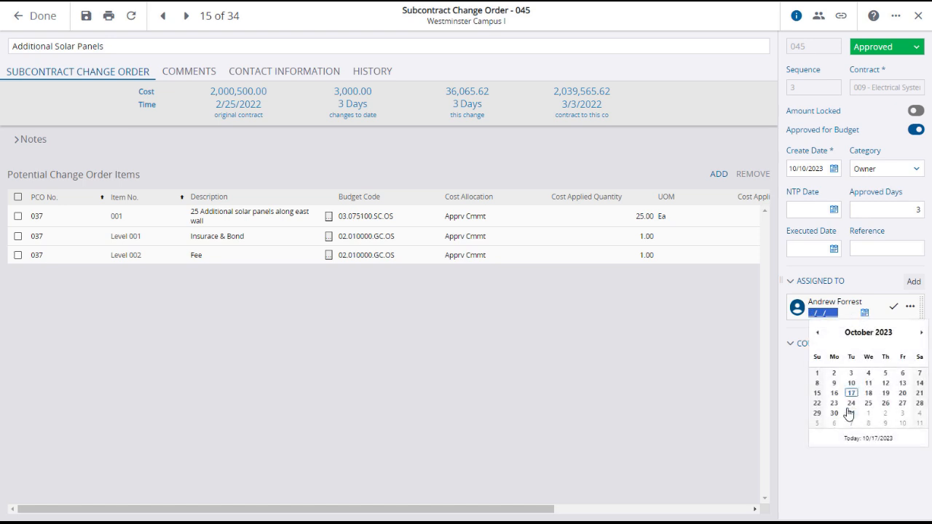
click(850, 403)
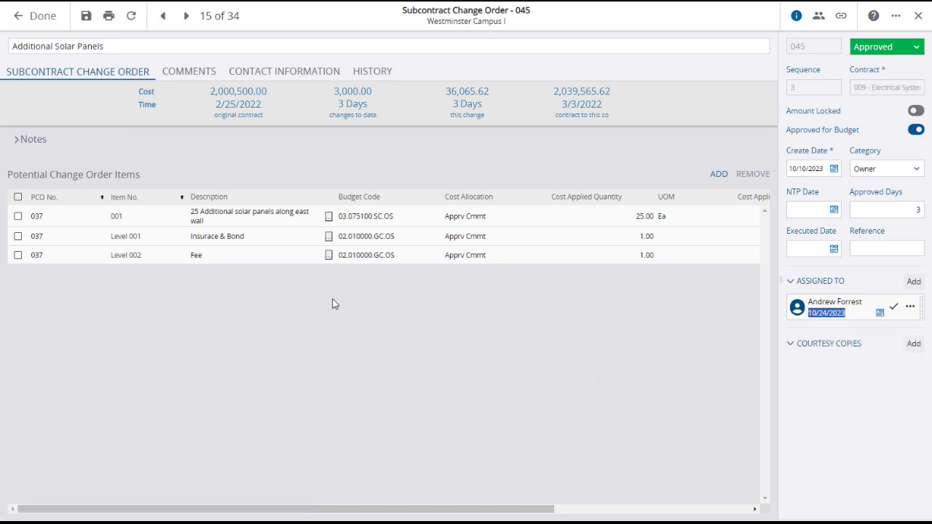
click(86, 15)
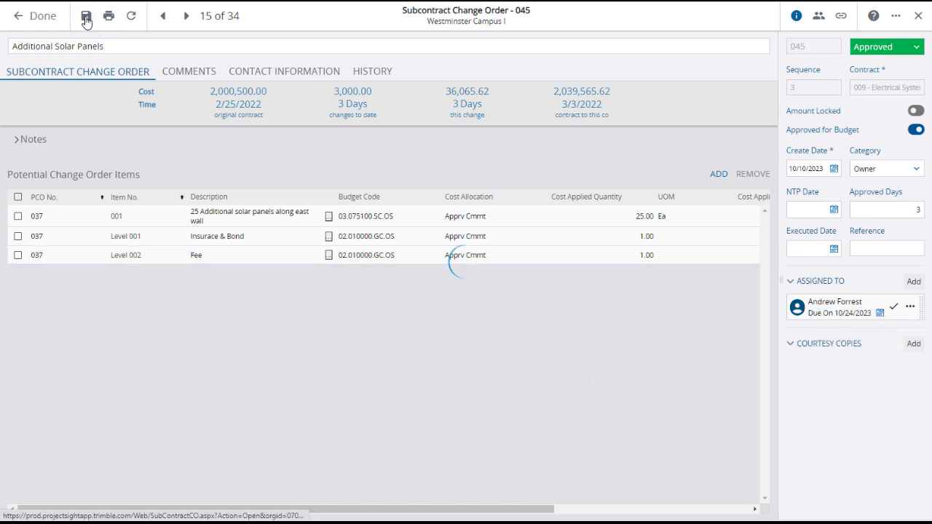
click(35, 16)
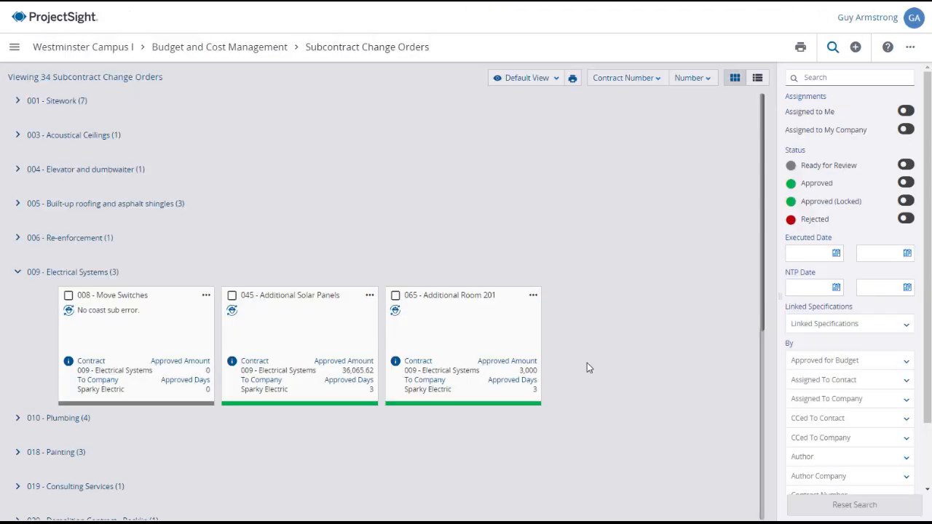
Collapse the 009 - Electrical Systems group and start a blank subcontract change order.
click(18, 271)
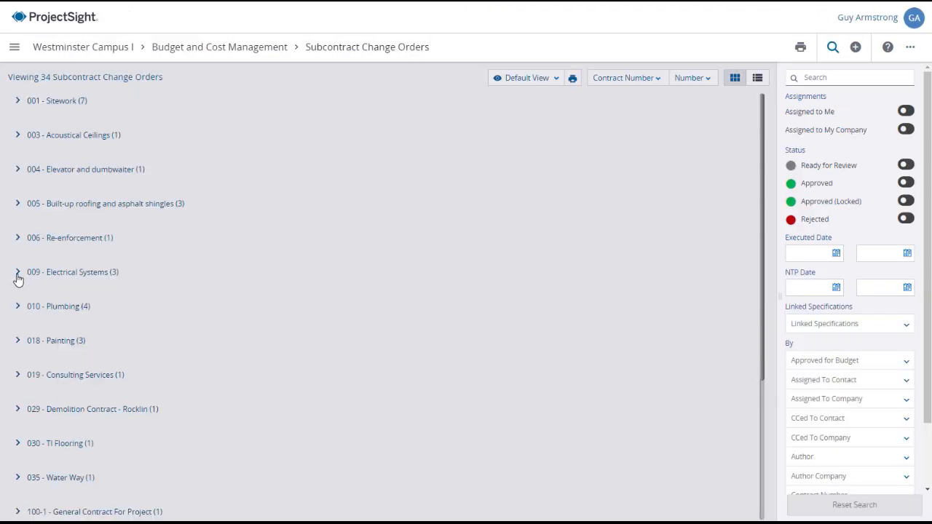
mouse_move(652, 334)
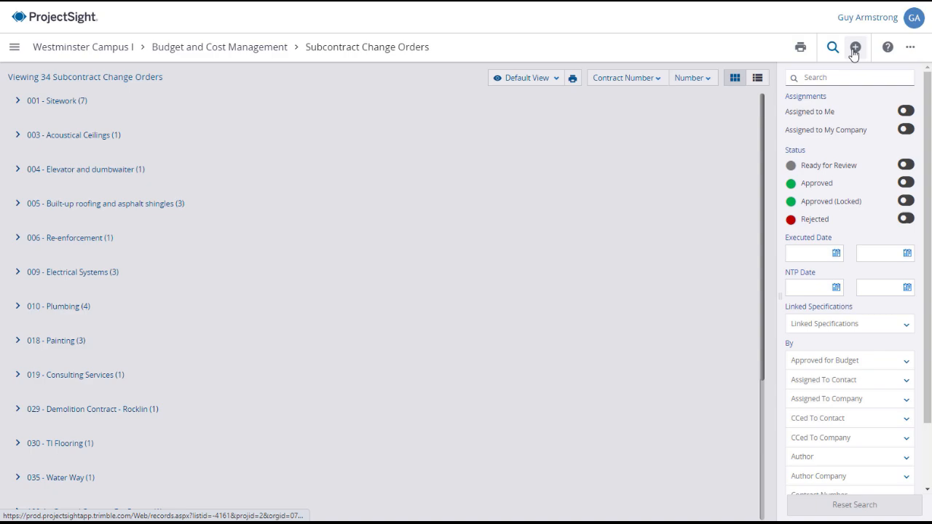
click(853, 46)
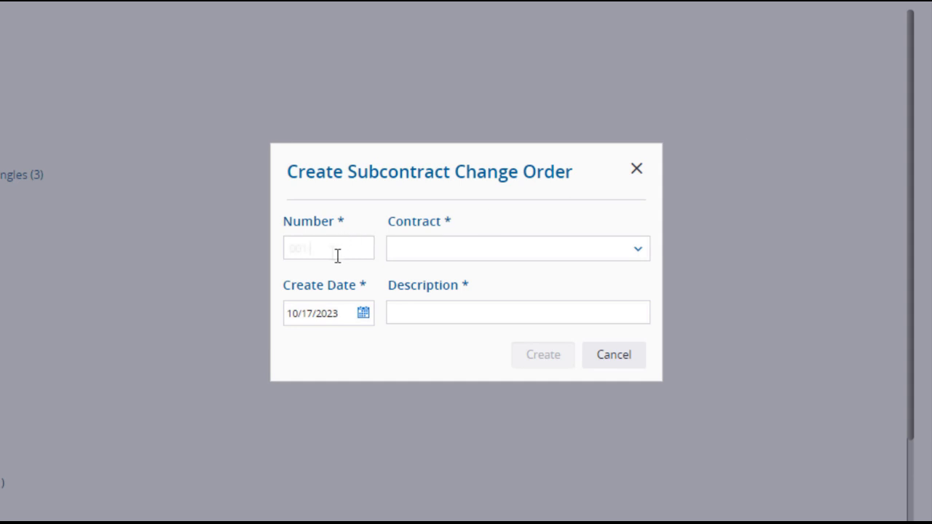
Create change order 001-008 'Extend Parking Lot' on the 001 - Sitework - Campos Construction contract.
text(001-008)
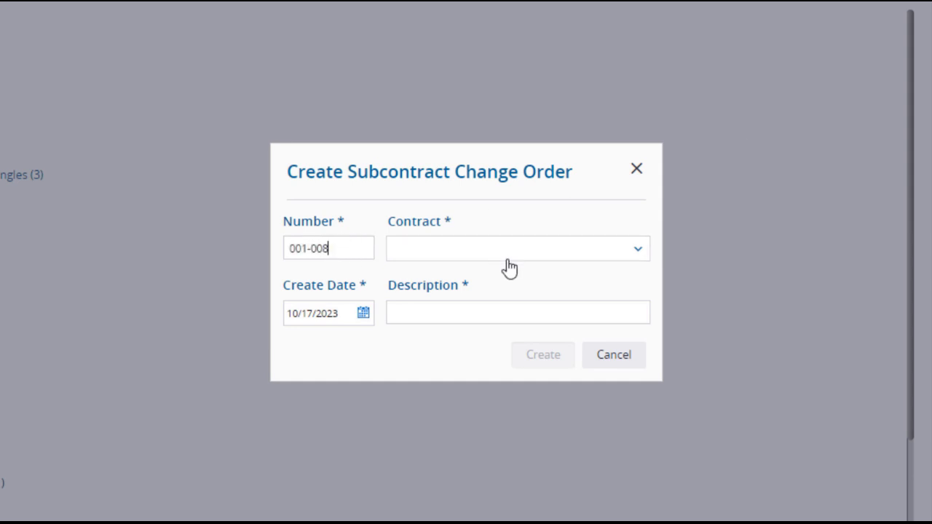
click(637, 248)
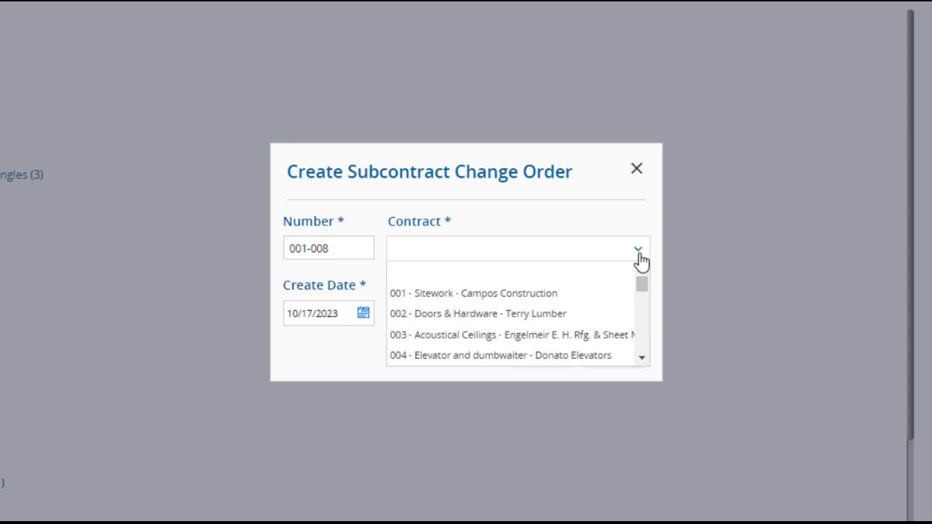
click(466, 292)
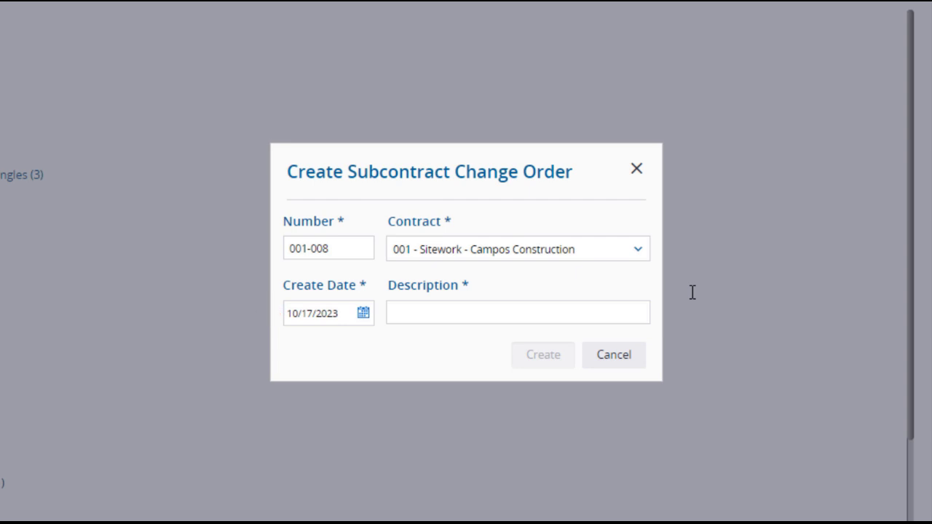
text(Extend Parking Lot)
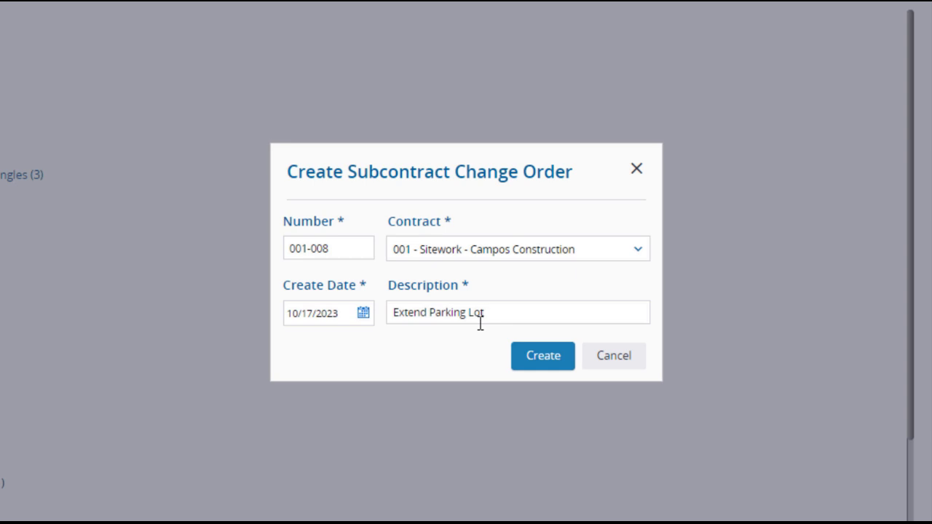
click(543, 356)
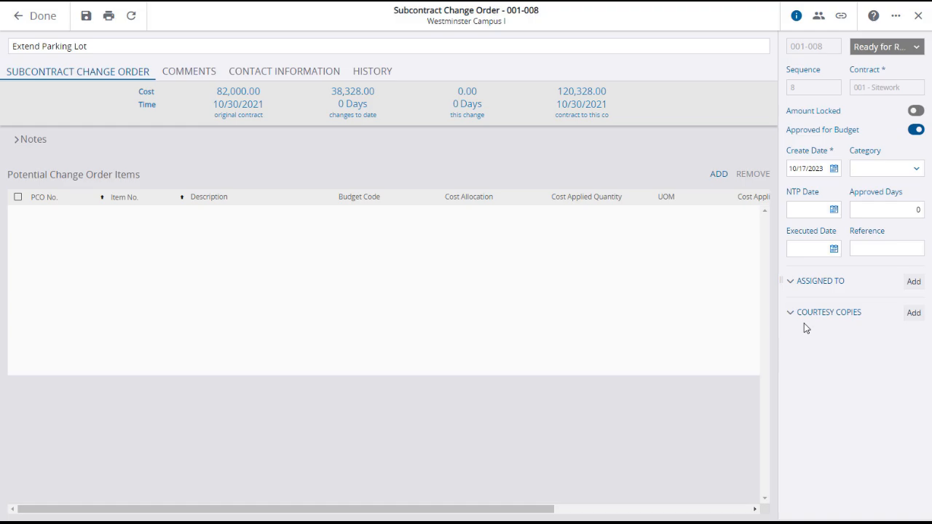
Add PCO items 007 Insurance & Bond, 020 Material and 020 Labor to the change order.
click(718, 174)
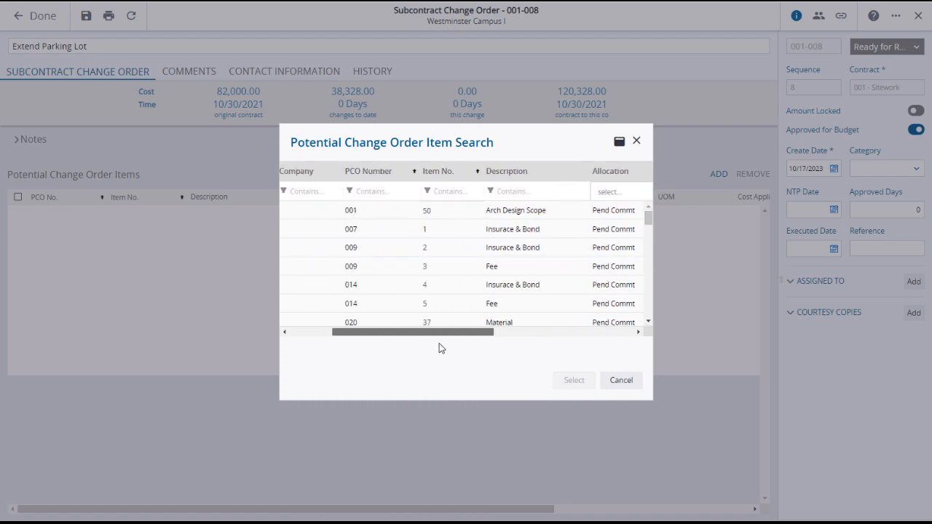
scroll(left, 3)
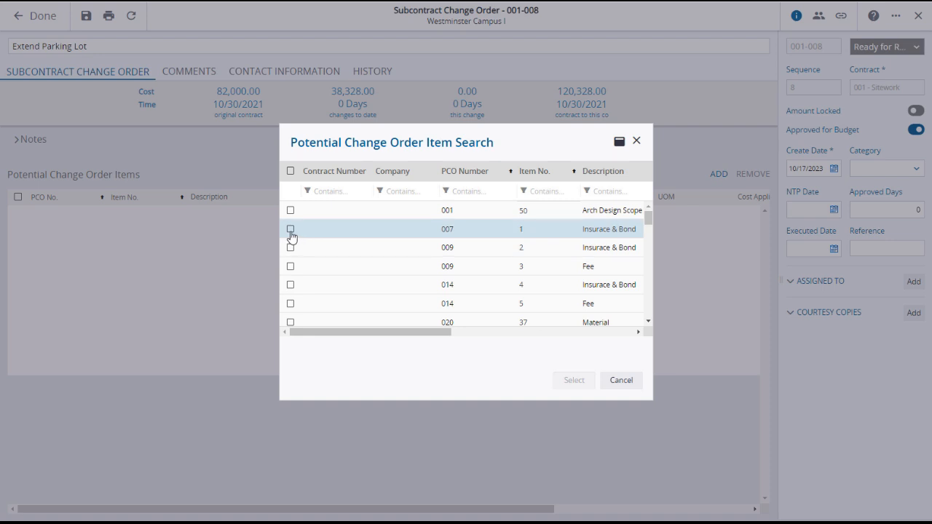
click(289, 228)
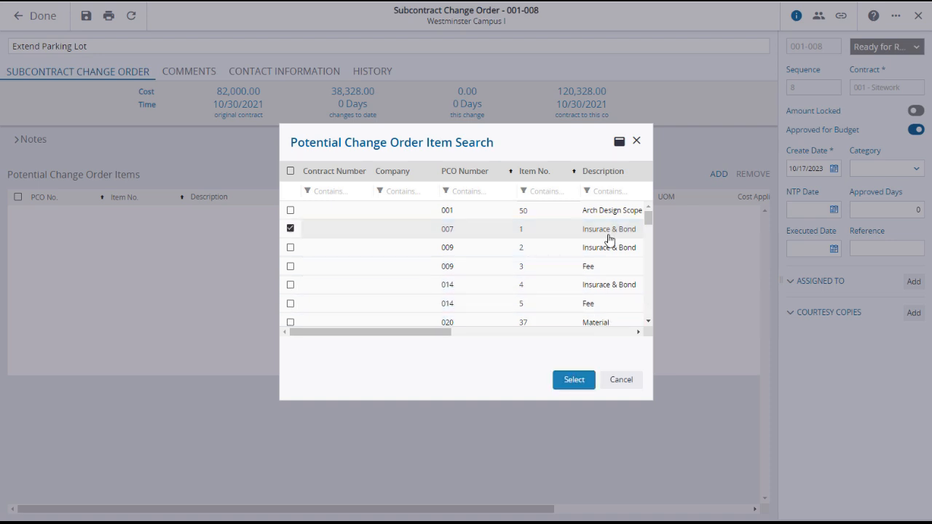
scroll(down, 3)
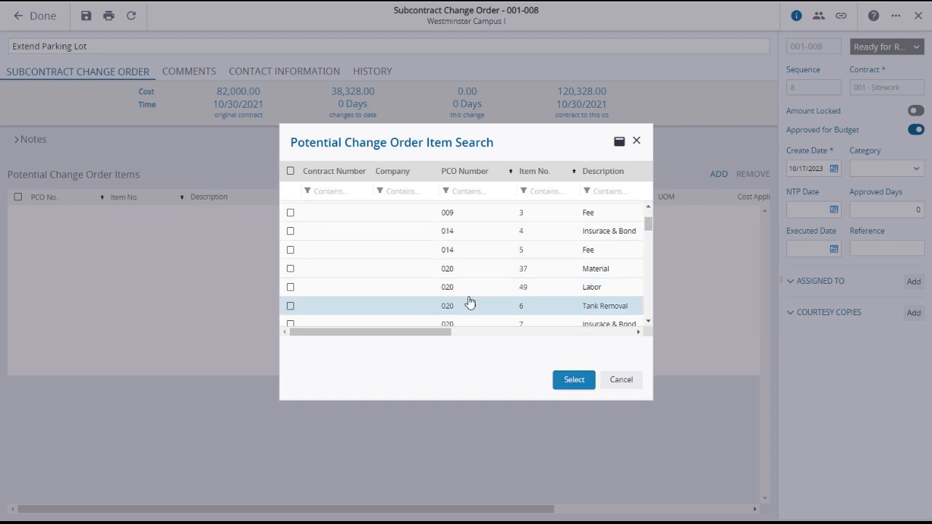
click(290, 268)
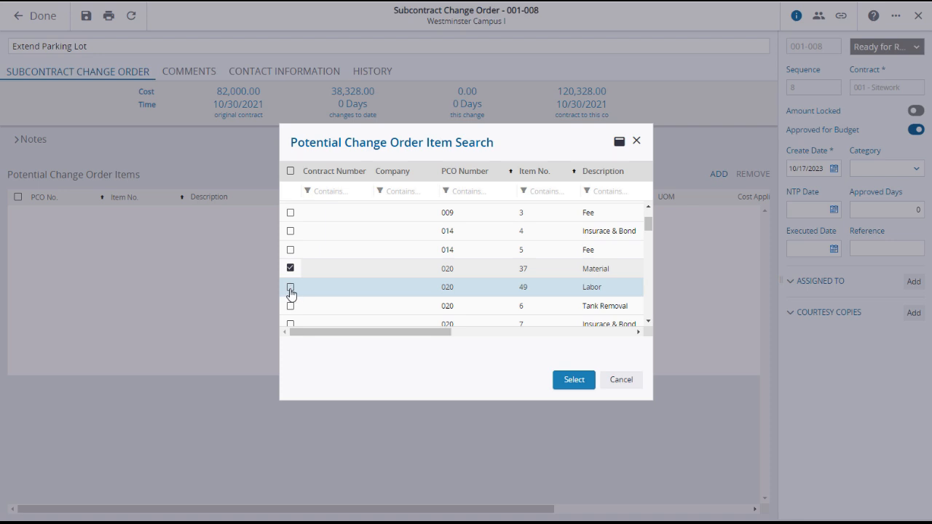
click(290, 286)
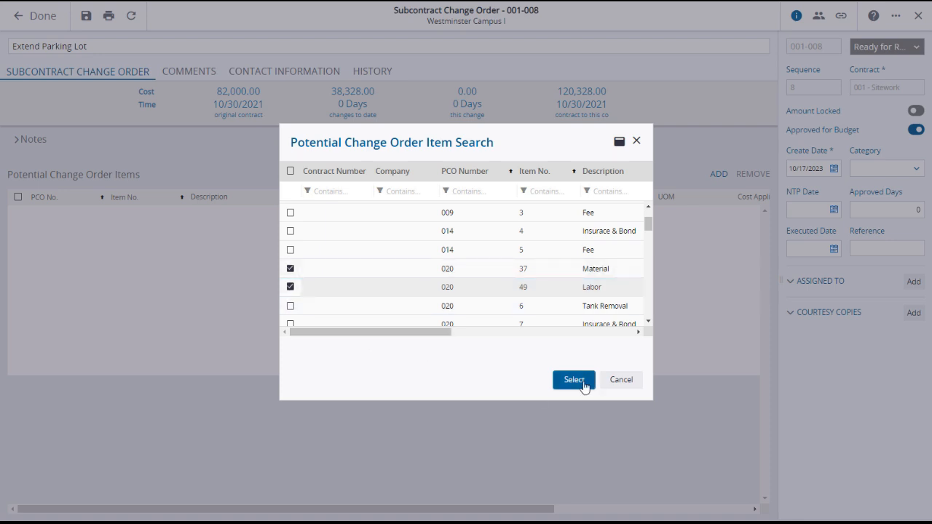
click(573, 379)
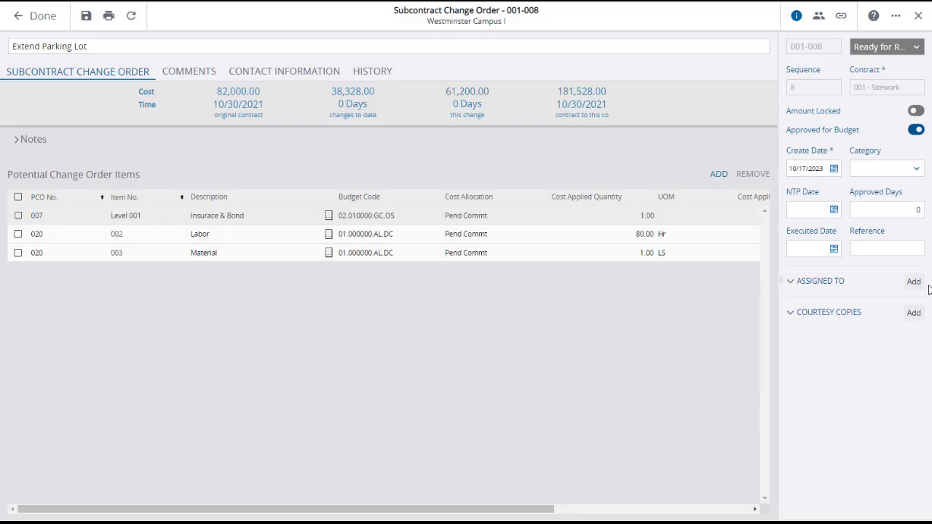
Set category Design Change, add an assignee, keep status Ready for Review, and finish.
click(916, 168)
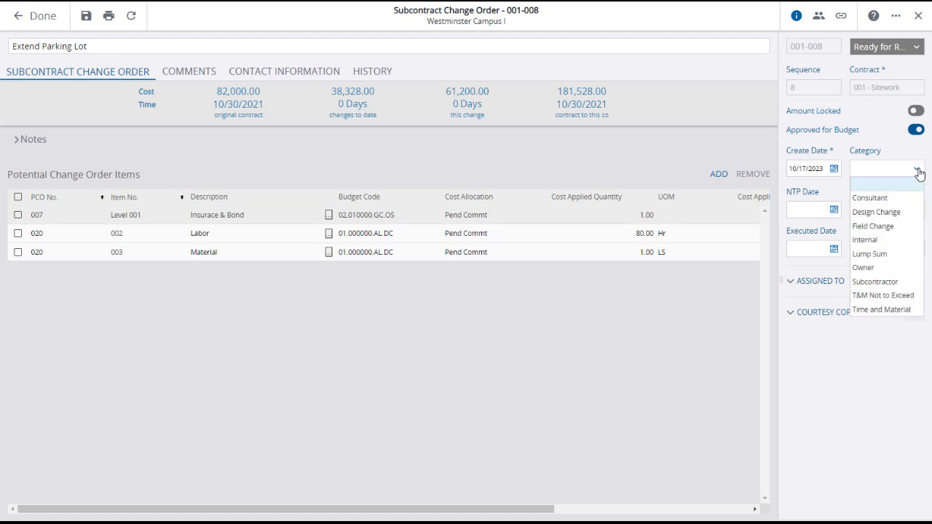
click(875, 211)
text(2)
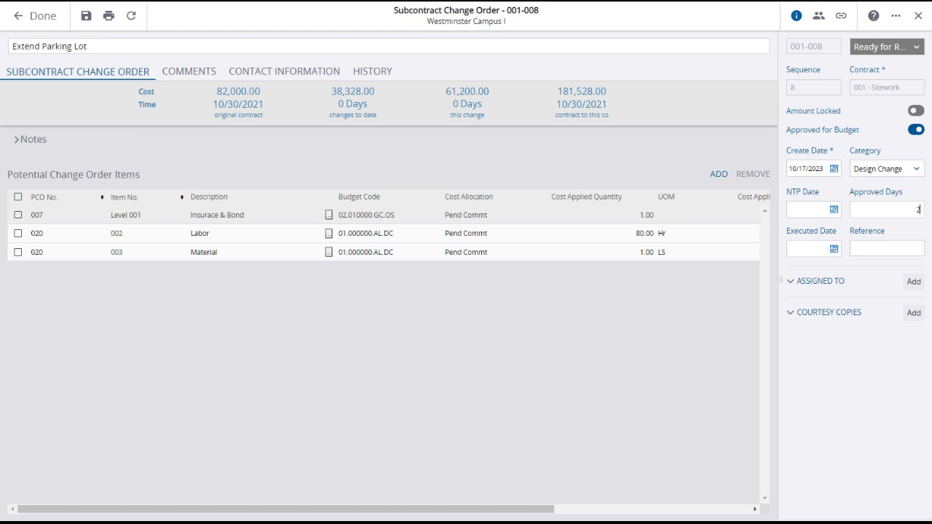
mouse_move(914, 281)
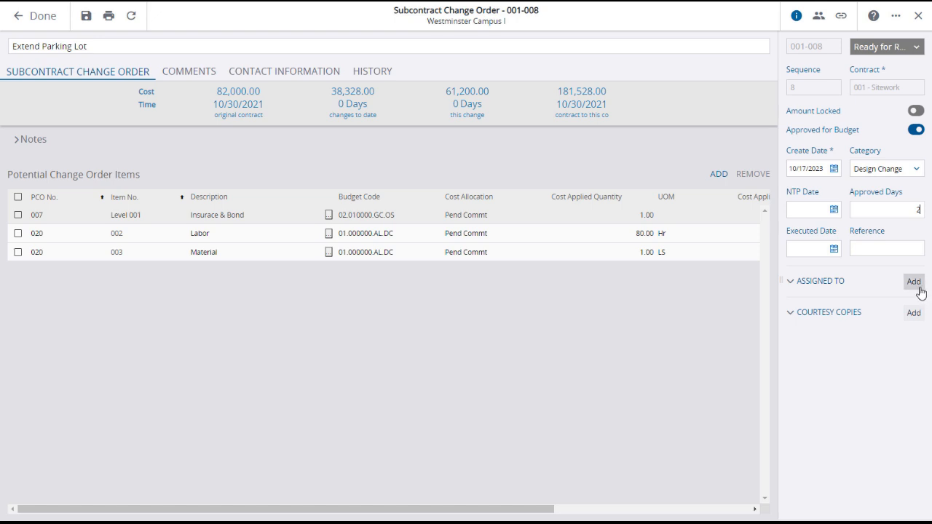
click(912, 282)
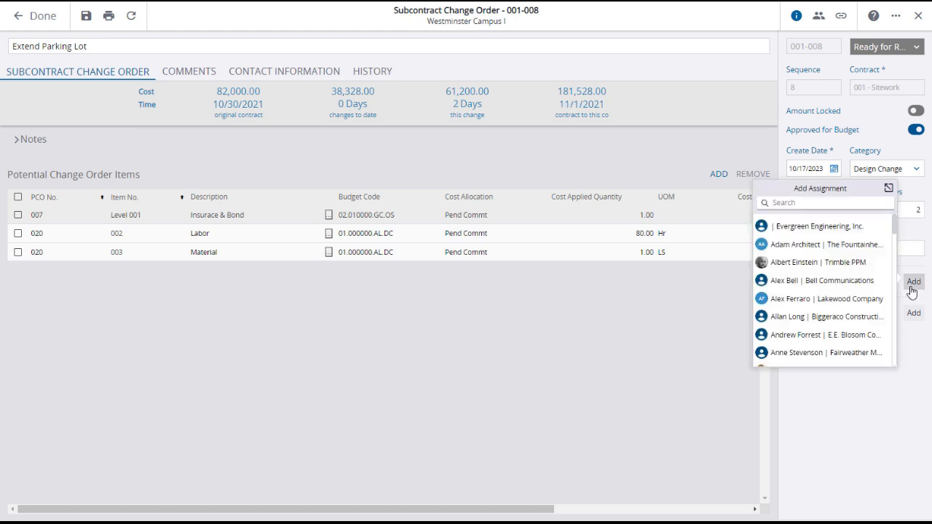
mouse_move(817, 232)
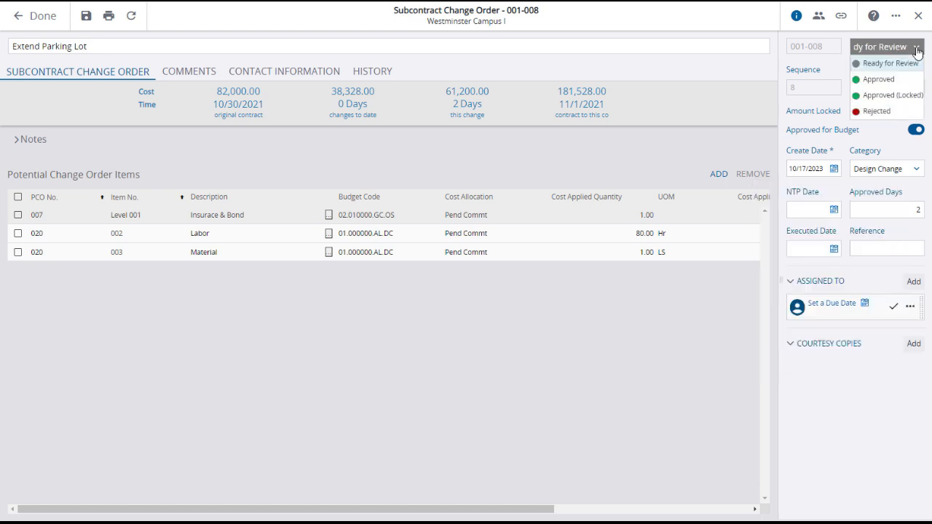
mouse_move(876, 110)
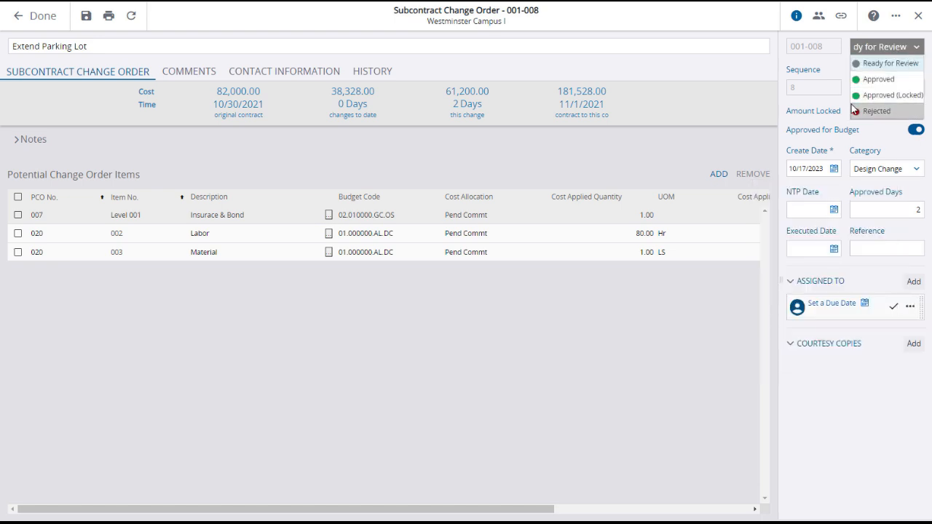
click(885, 63)
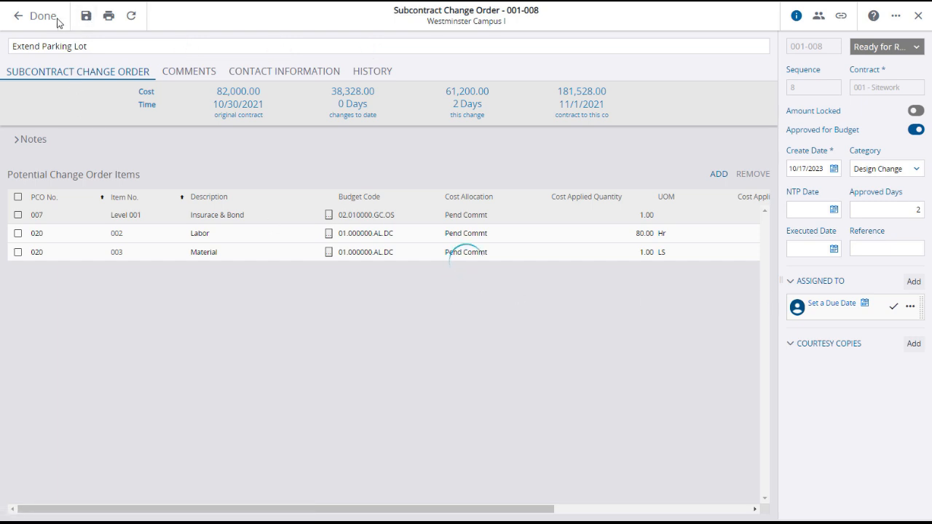
click(43, 15)
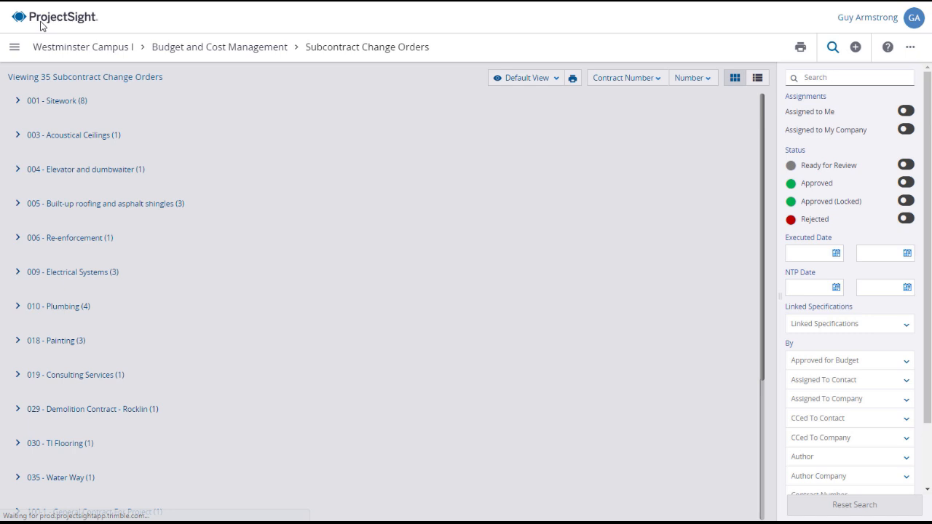
mouse_move(22, 102)
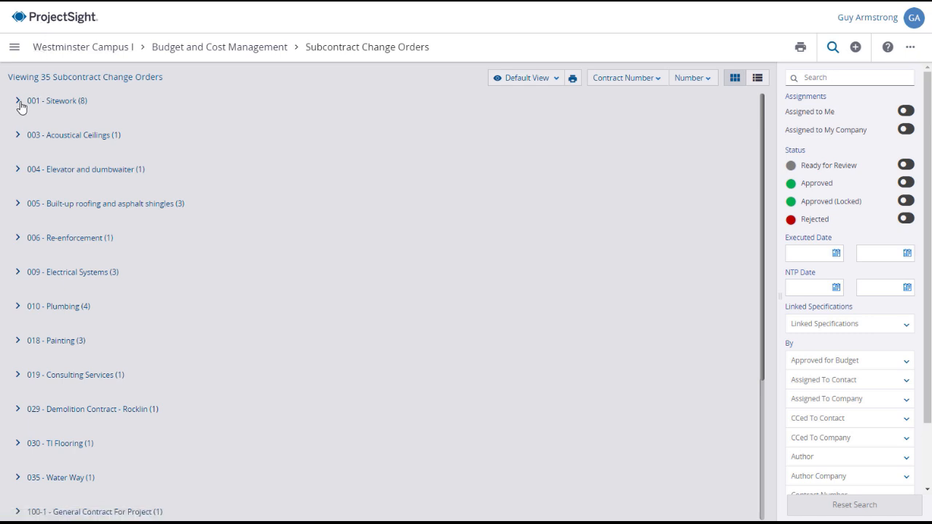